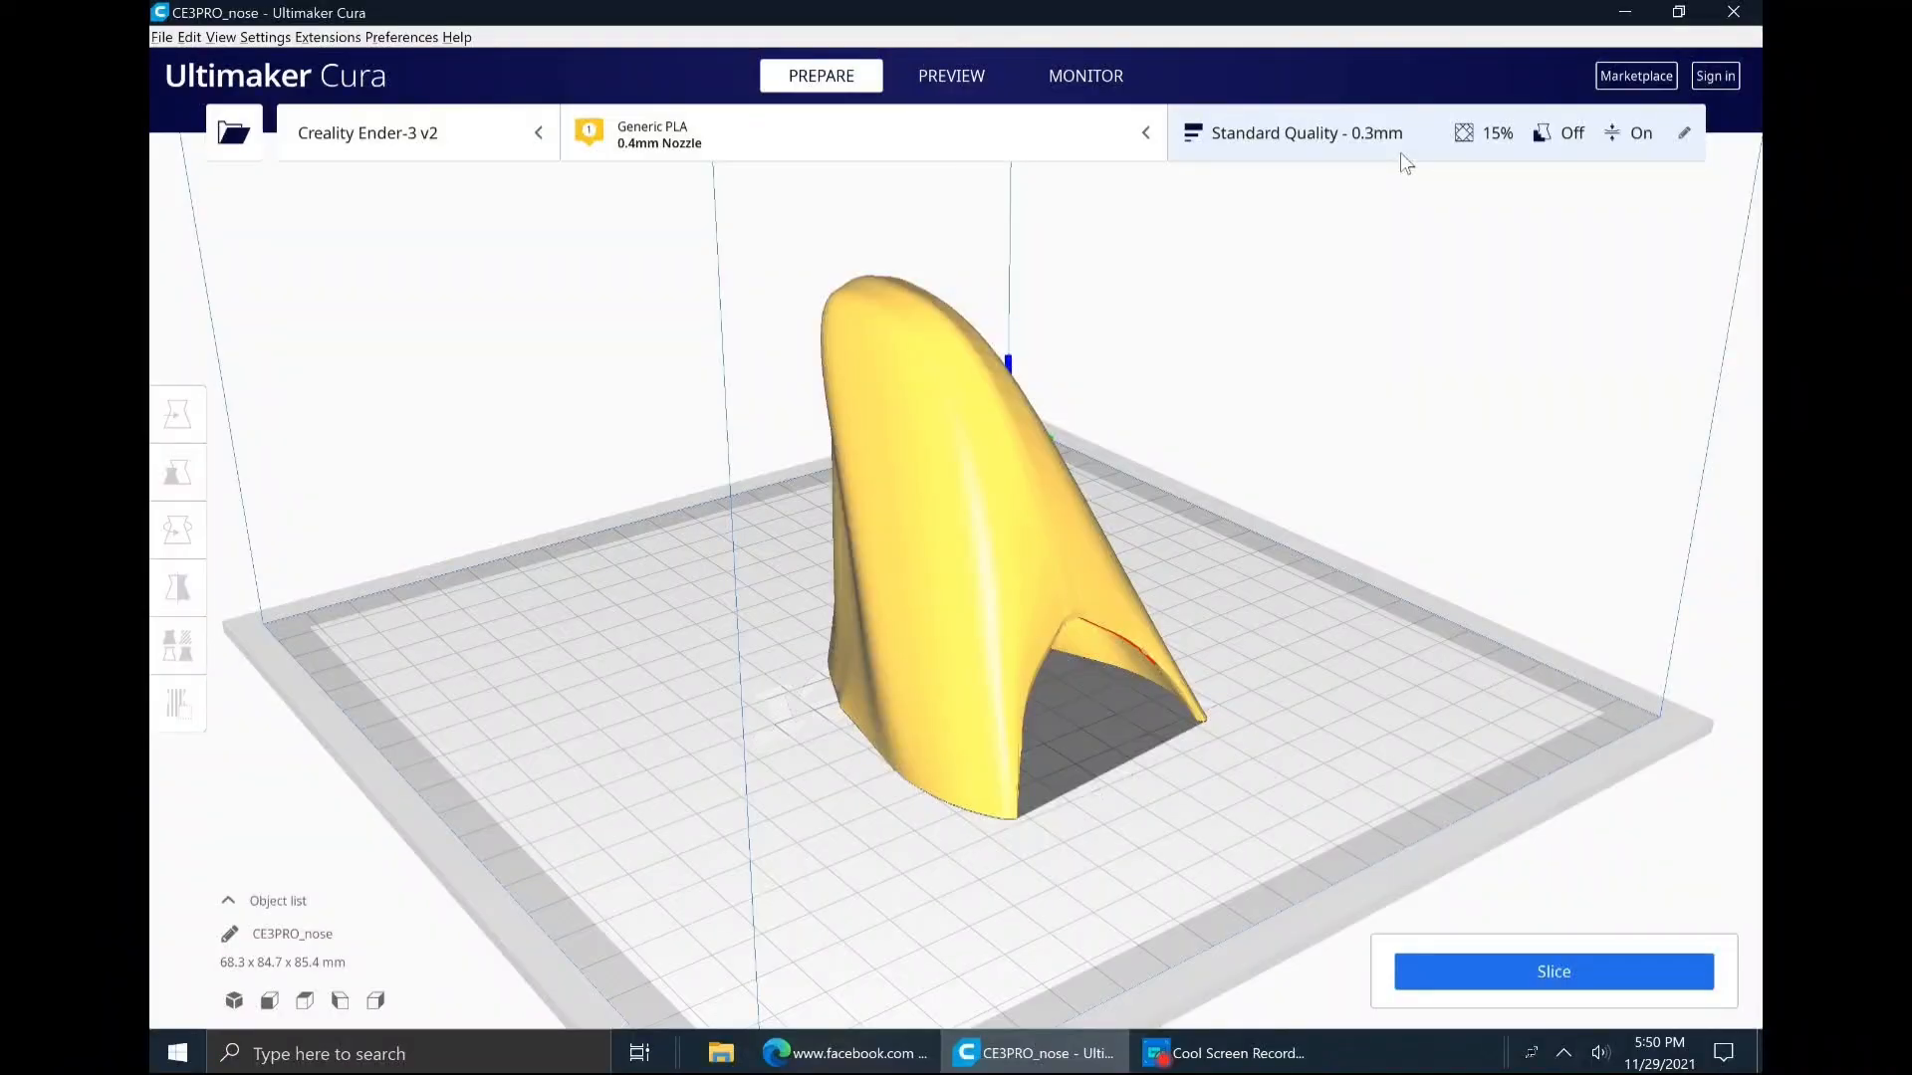
Review the custom print settings down to Build Plate Adhesion: 8 mm brim, 20 lines, supports disabled
click(1684, 134)
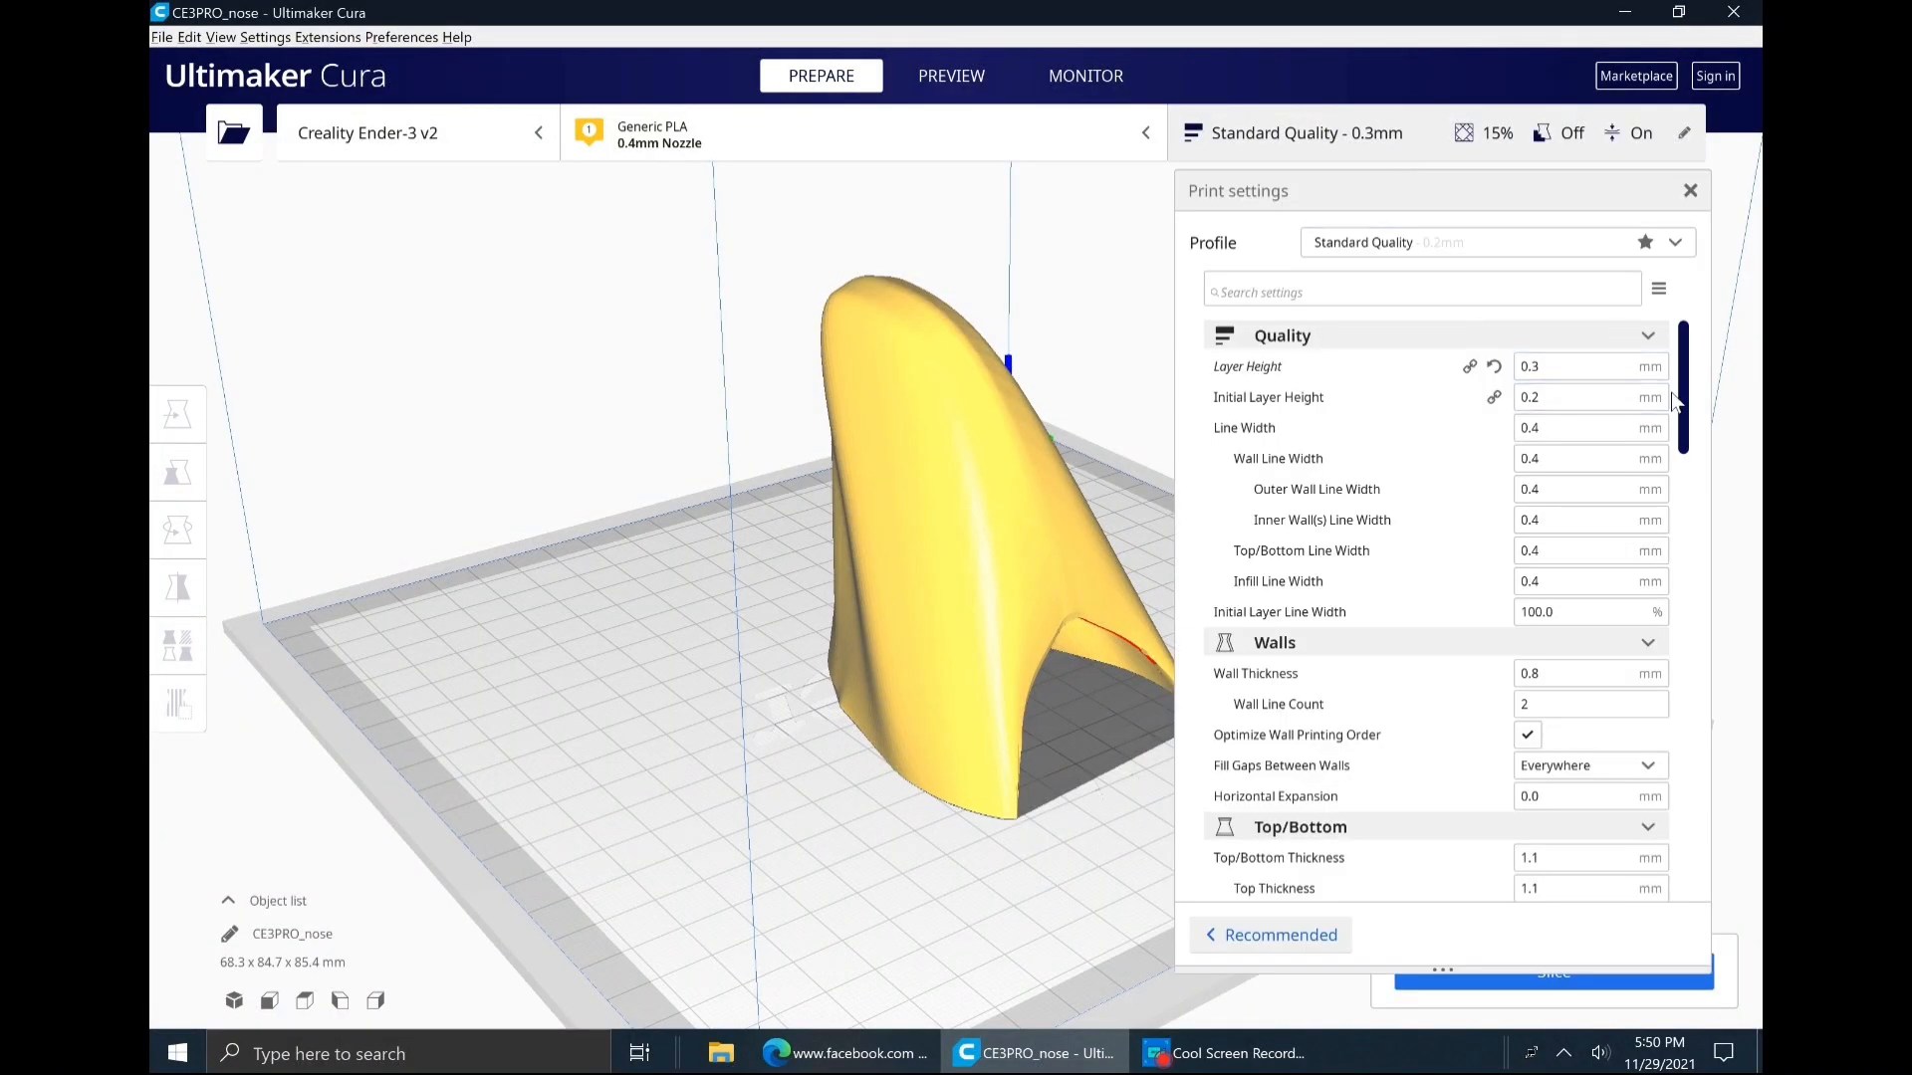
scroll(down, 3)
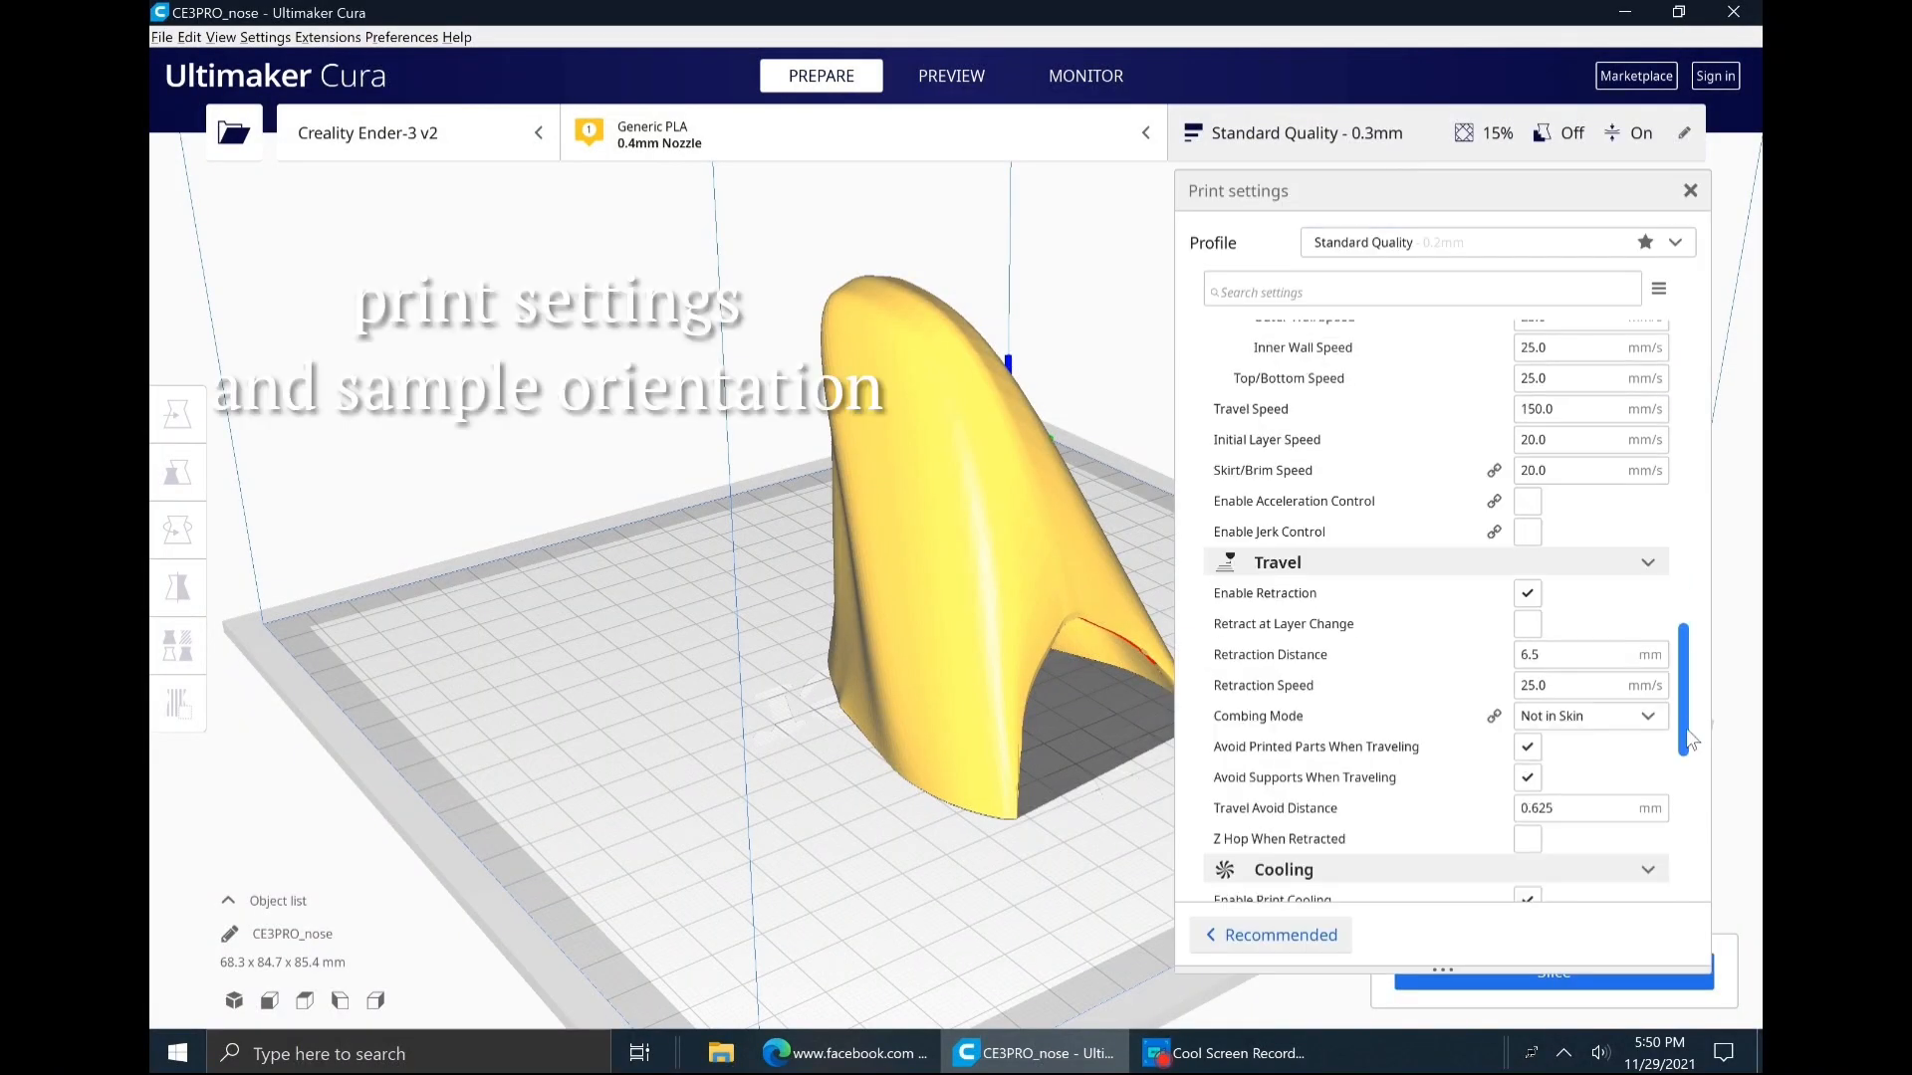
scroll(down, 3)
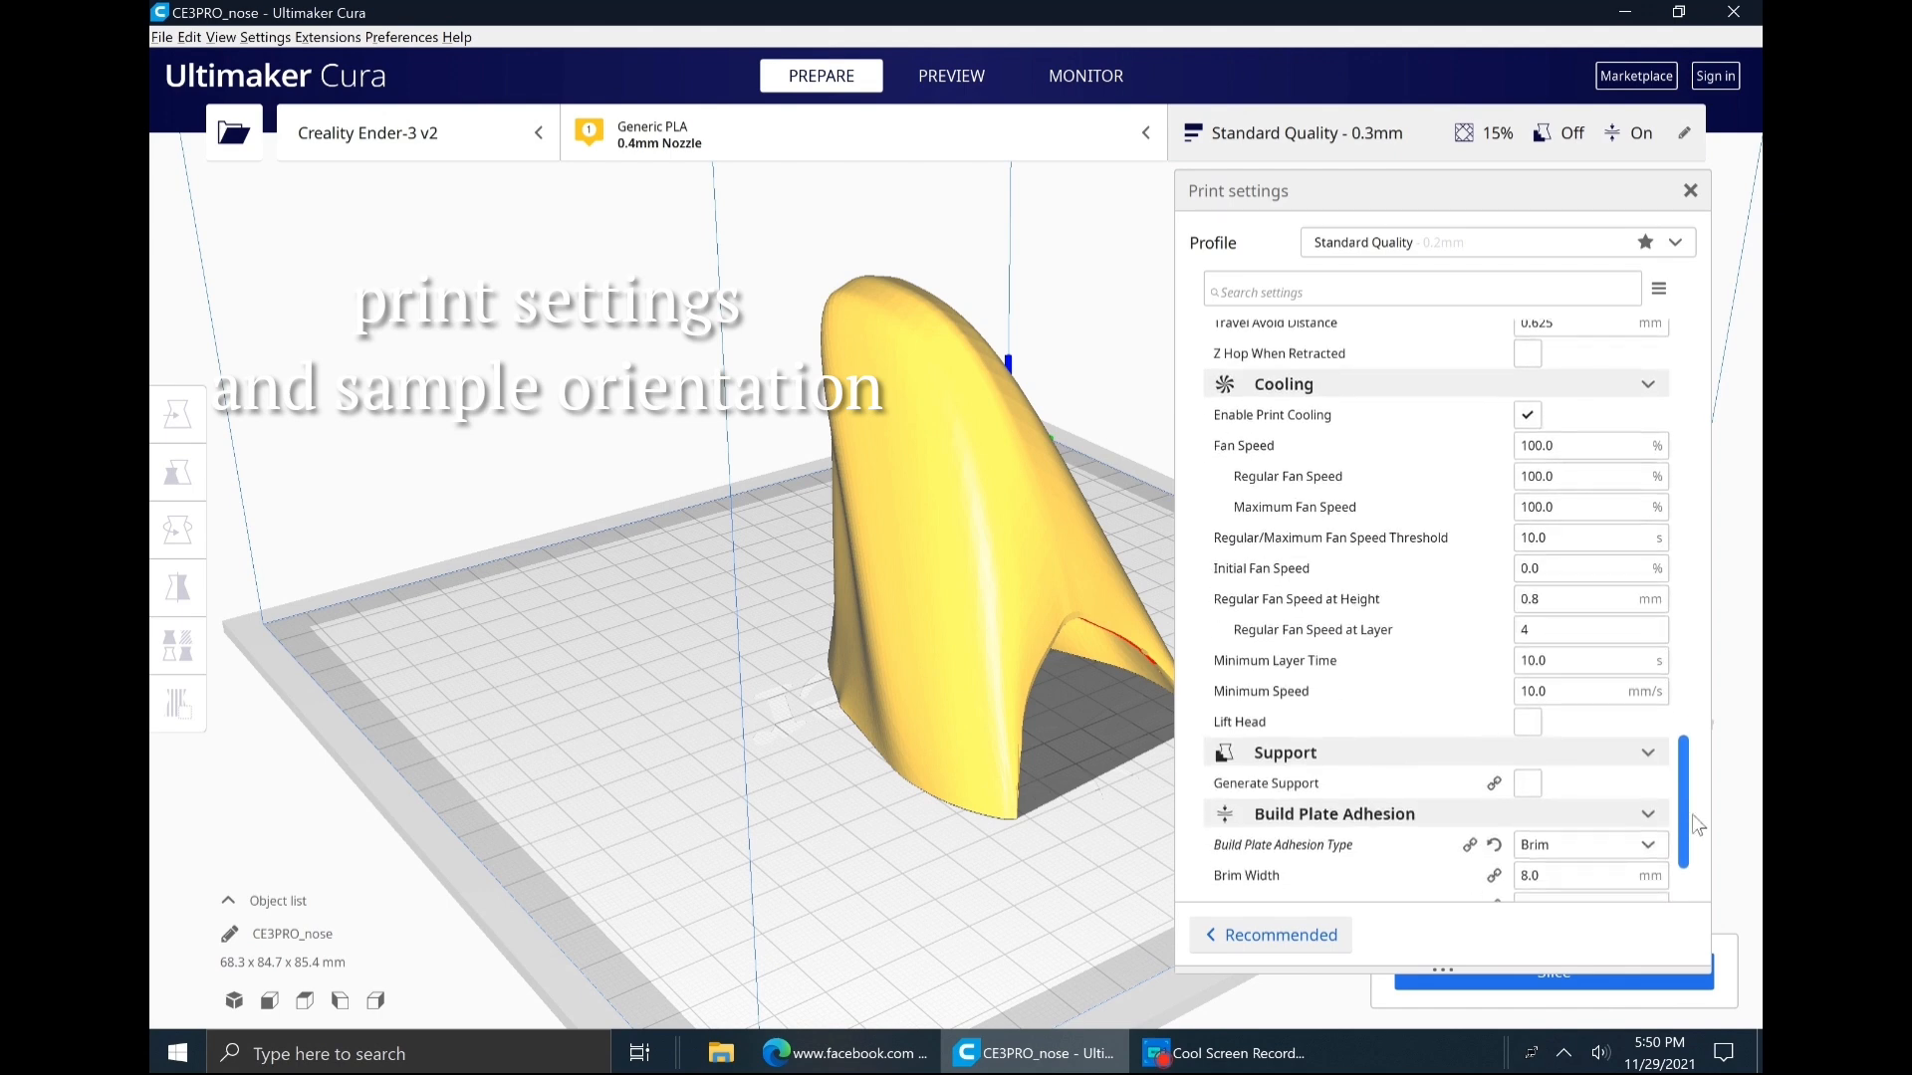
scroll(down, 3)
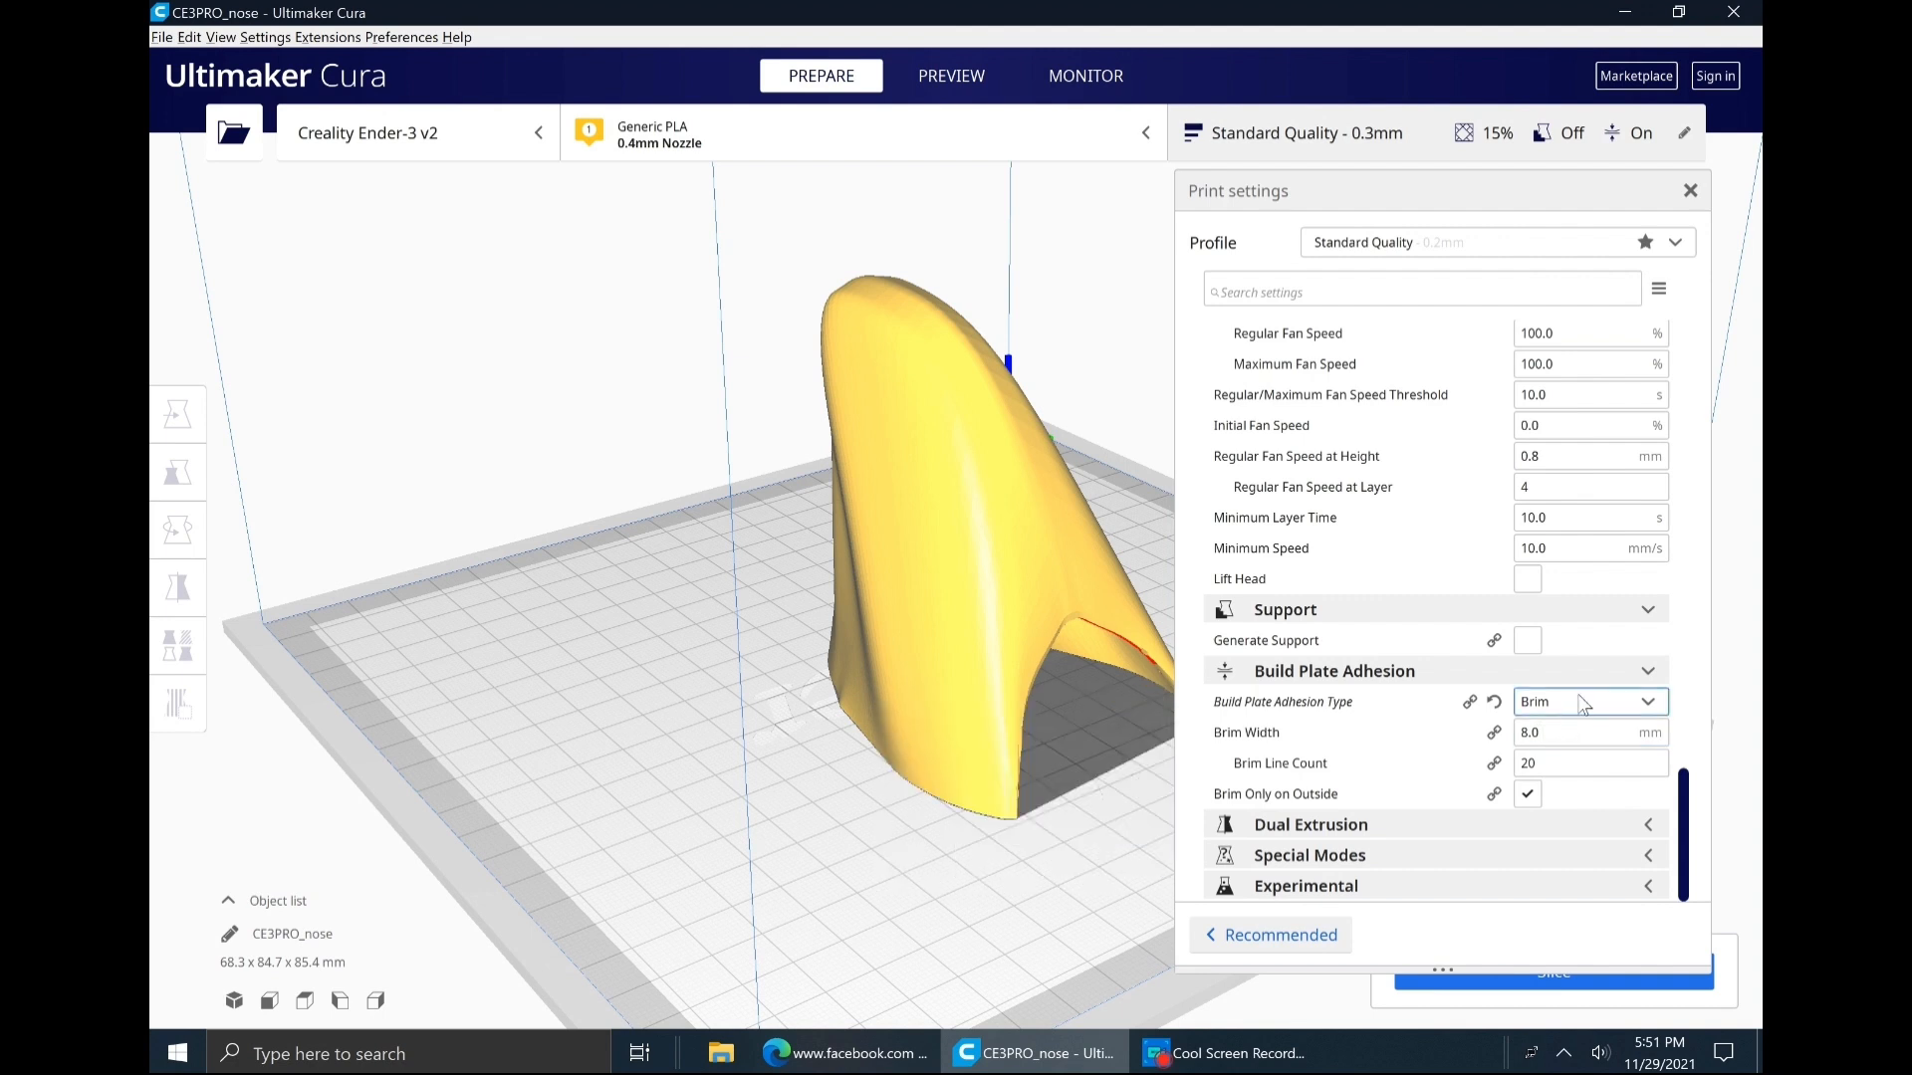
mouse_move(1587, 985)
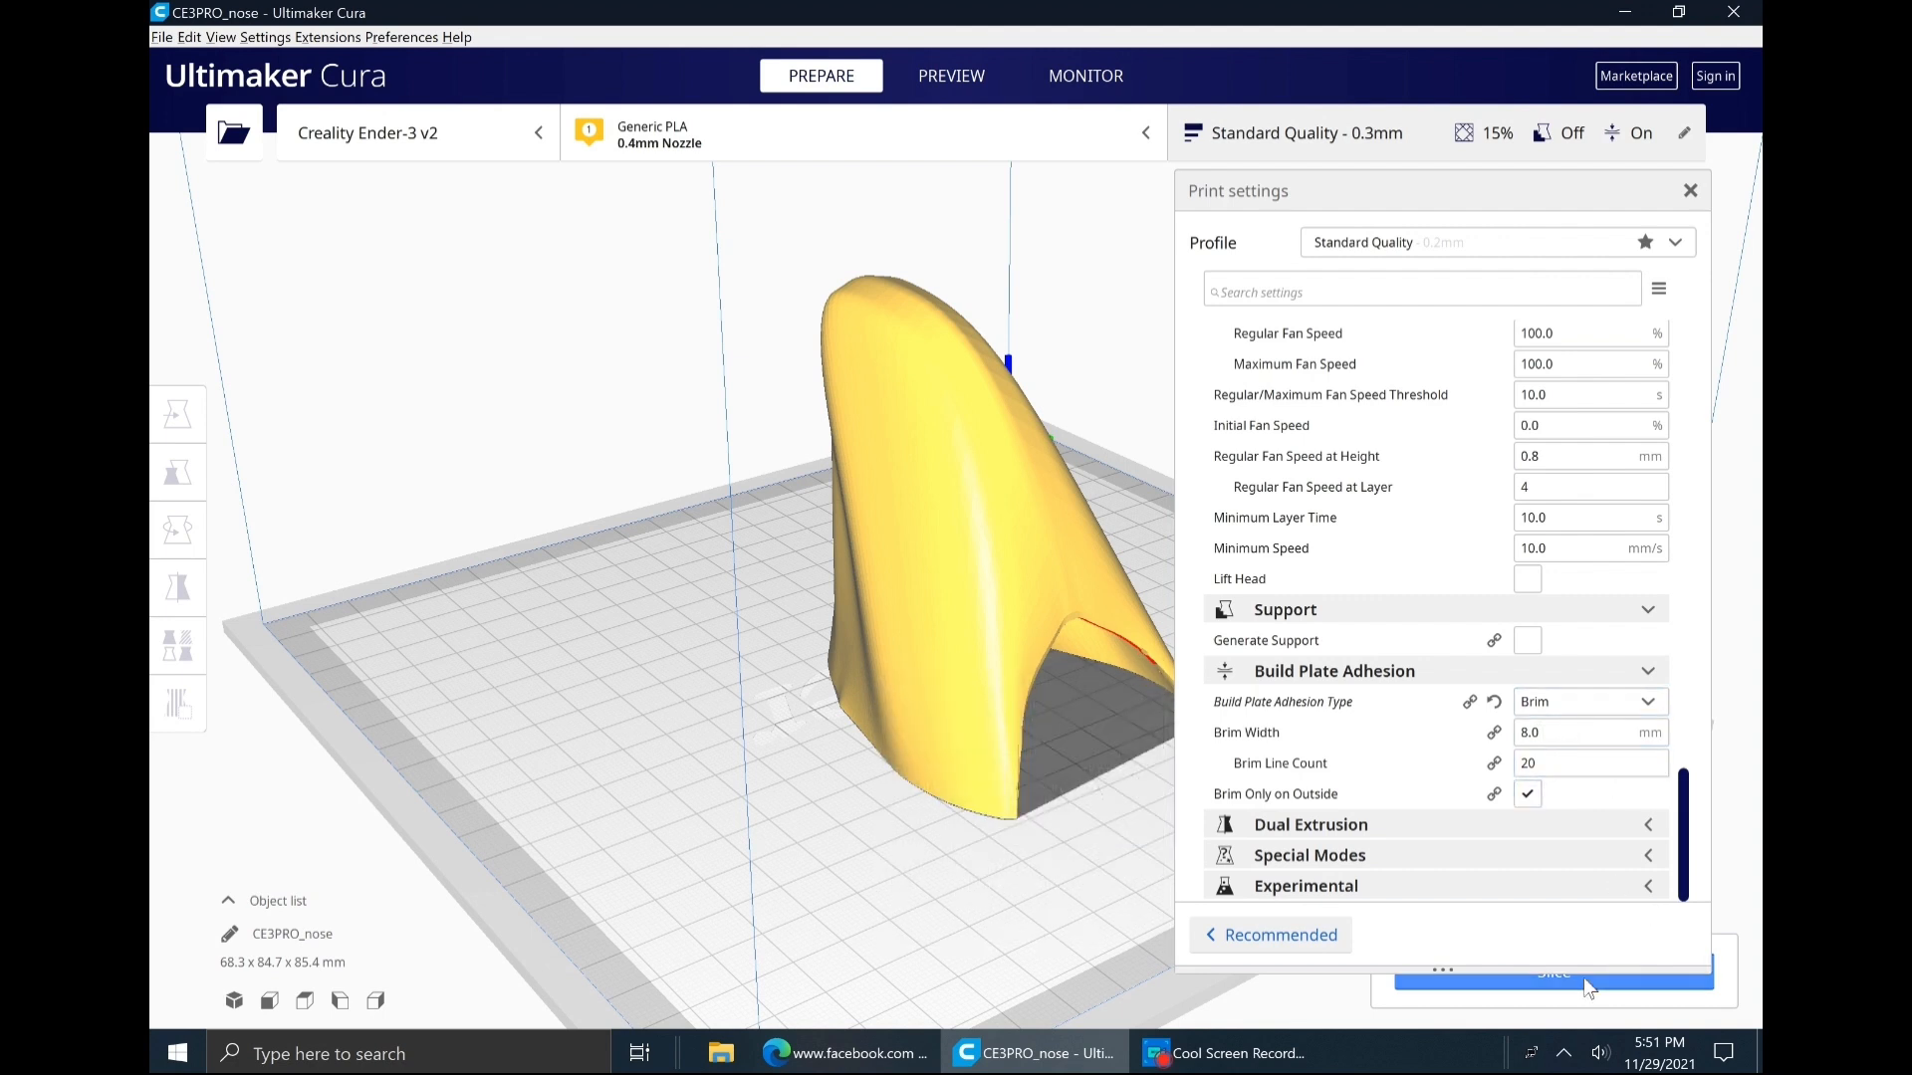